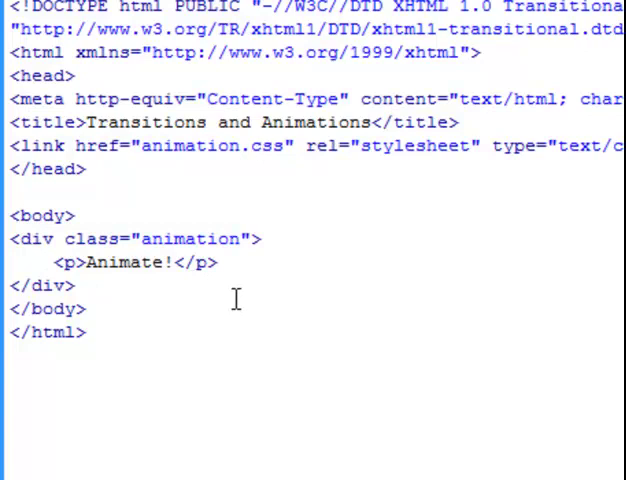
Switch to the stylesheet and scroll to the .animation rule using the 'move' keyframes.
click(261, 146)
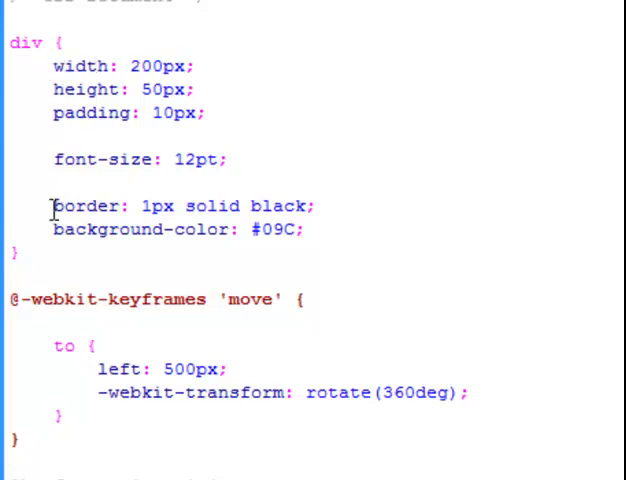
mouse_move(314, 268)
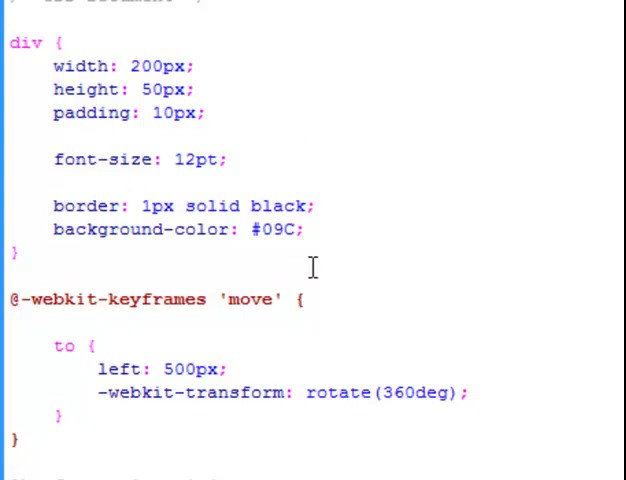
mouse_move(180, 315)
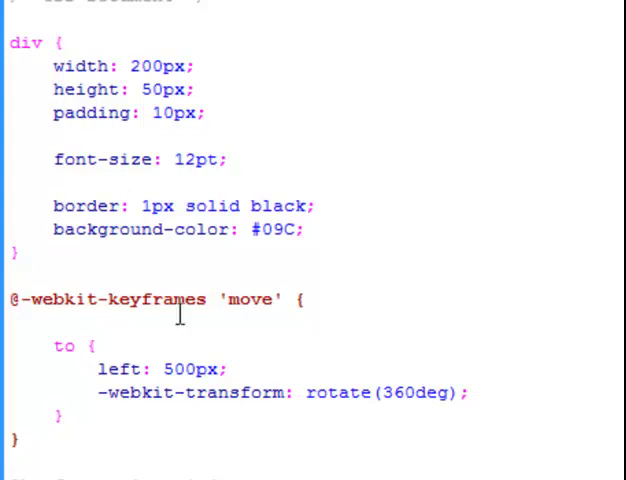
scroll(down, 3)
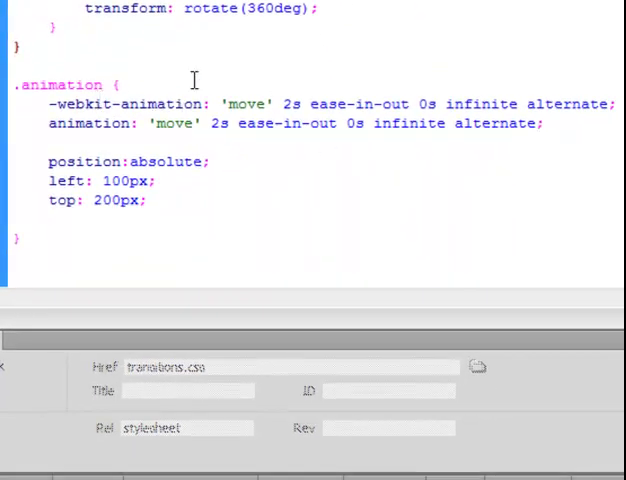
mouse_move(183, 118)
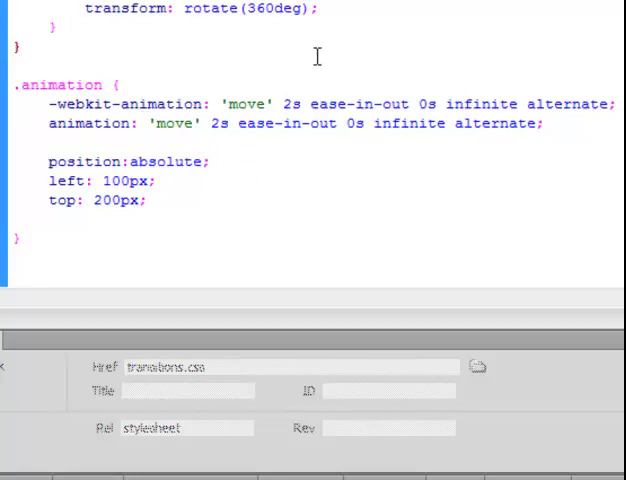
mouse_move(190, 177)
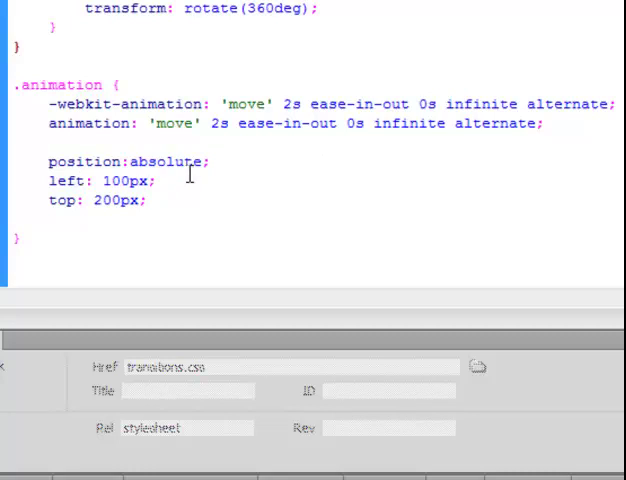
mouse_move(267, 175)
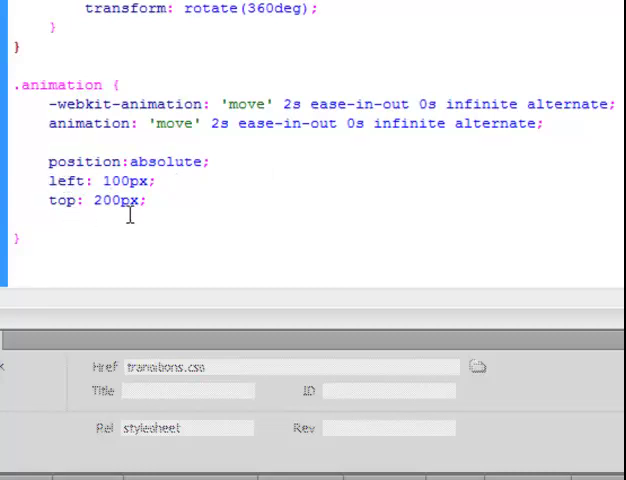
mouse_move(248, 216)
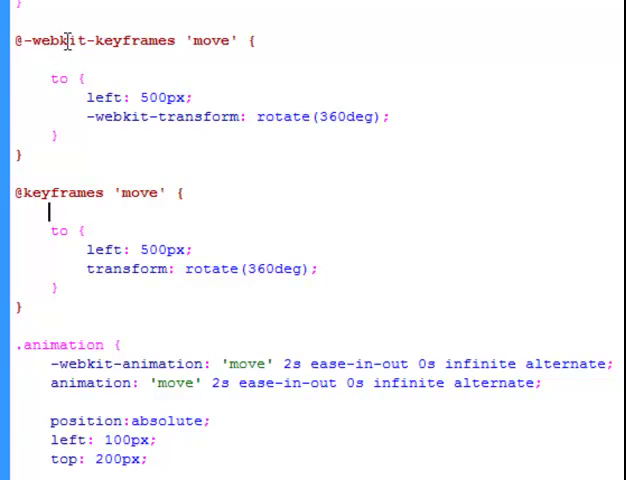
mouse_move(42, 201)
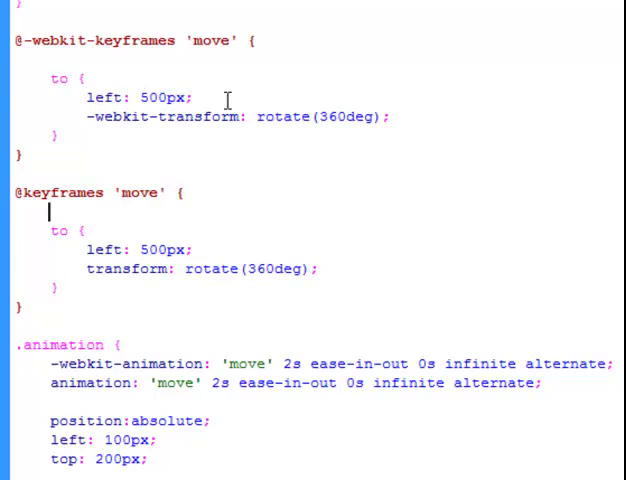
mouse_move(415, 316)
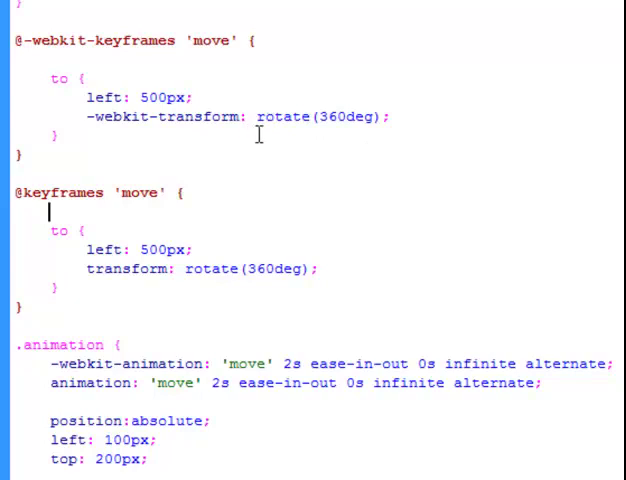
mouse_move(402, 137)
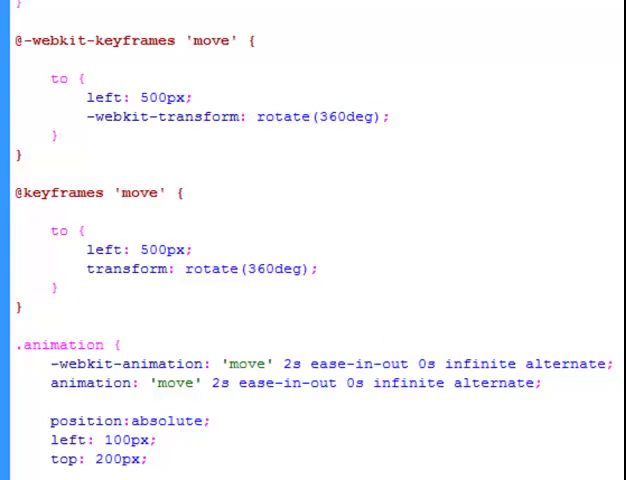
click(50, 212)
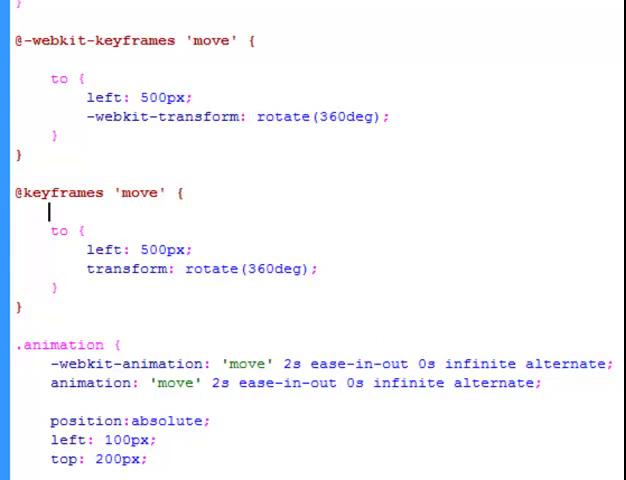